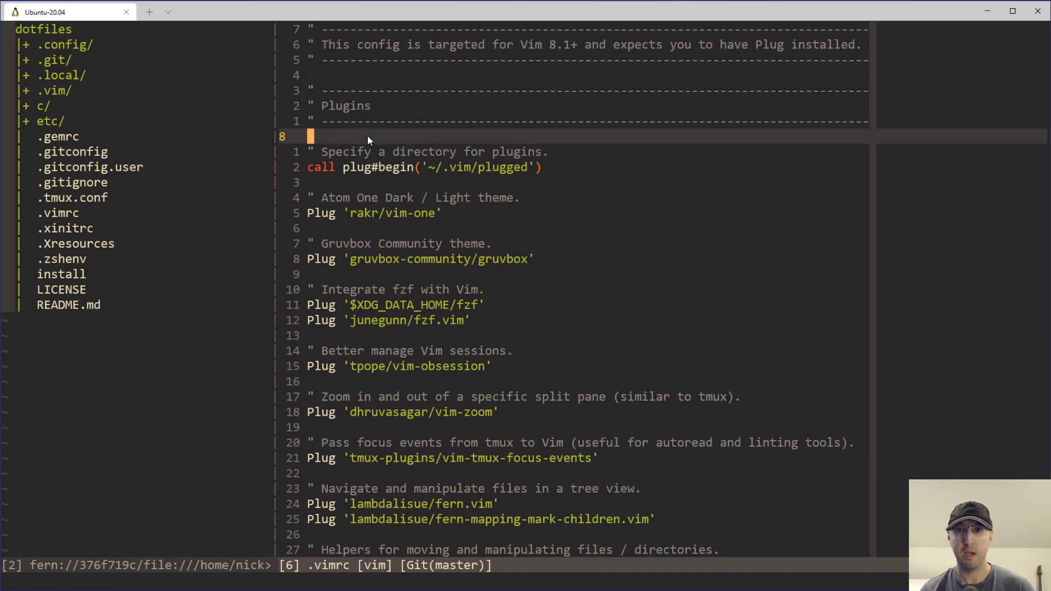
mouse_move(309, 154)
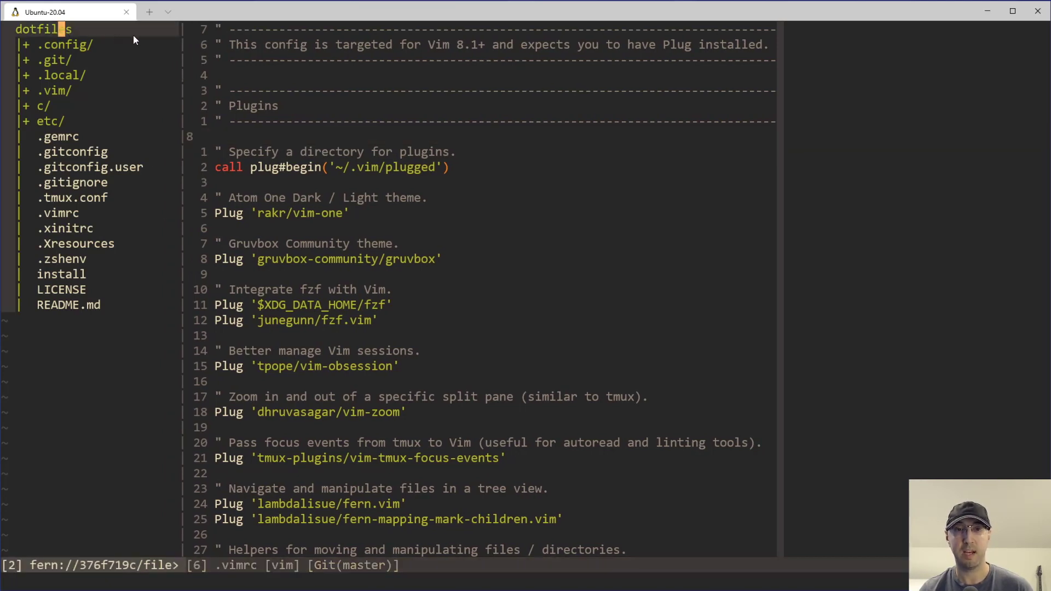
mouse_move(147, 65)
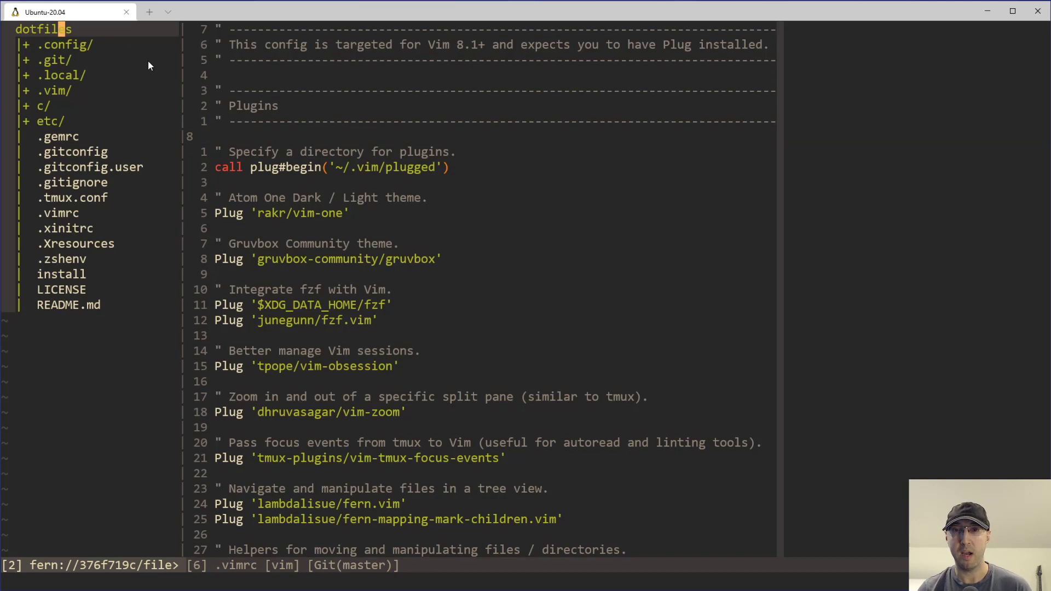
mouse_move(72, 190)
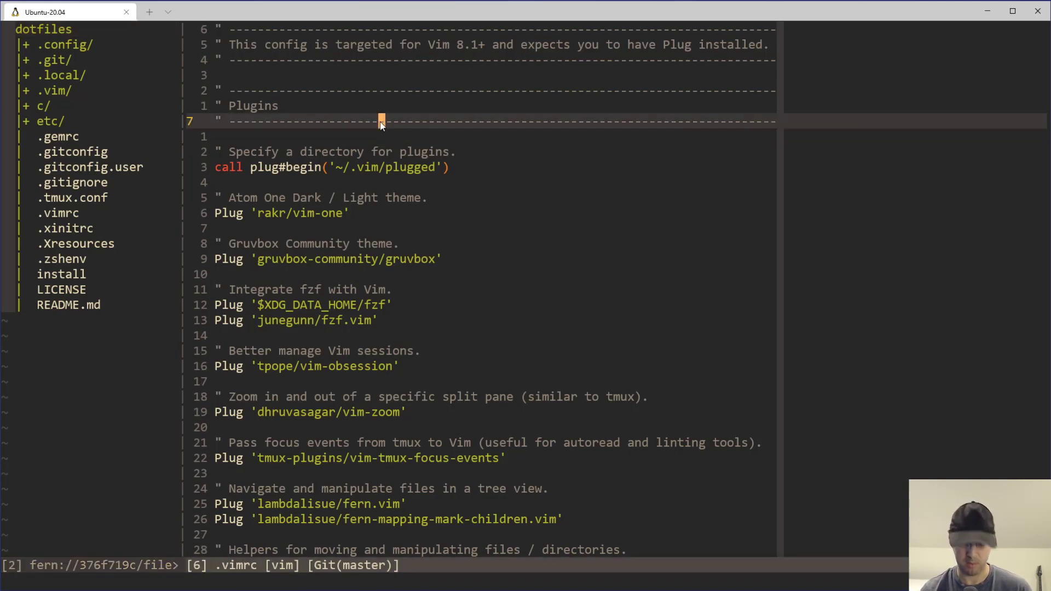
- Search /fern to jump to the FernGroup augroup with the FileType fern autocmd
text(/fern)
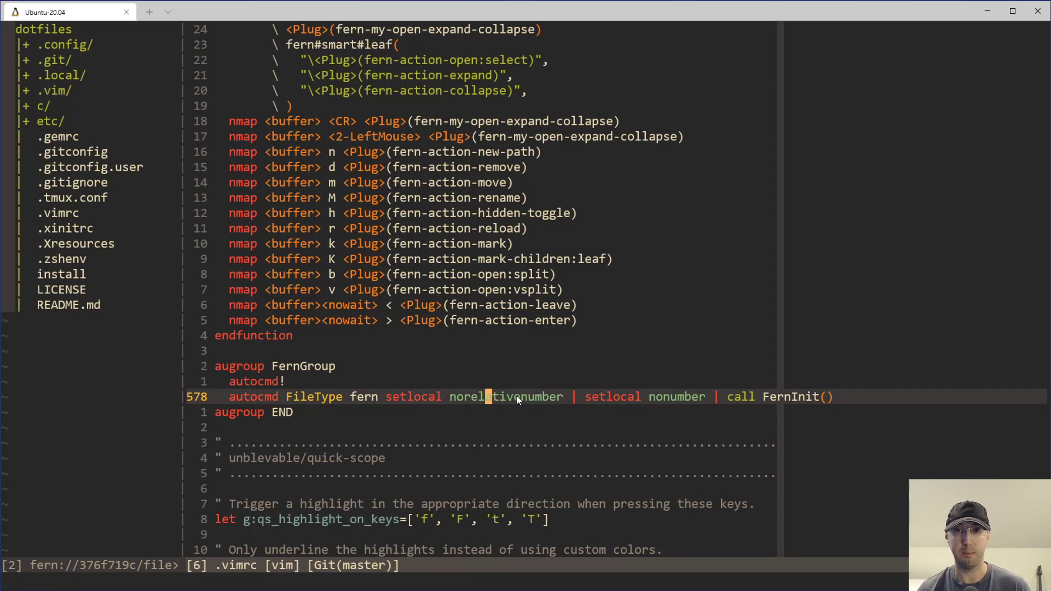
mouse_move(655, 400)
text(:set nor)
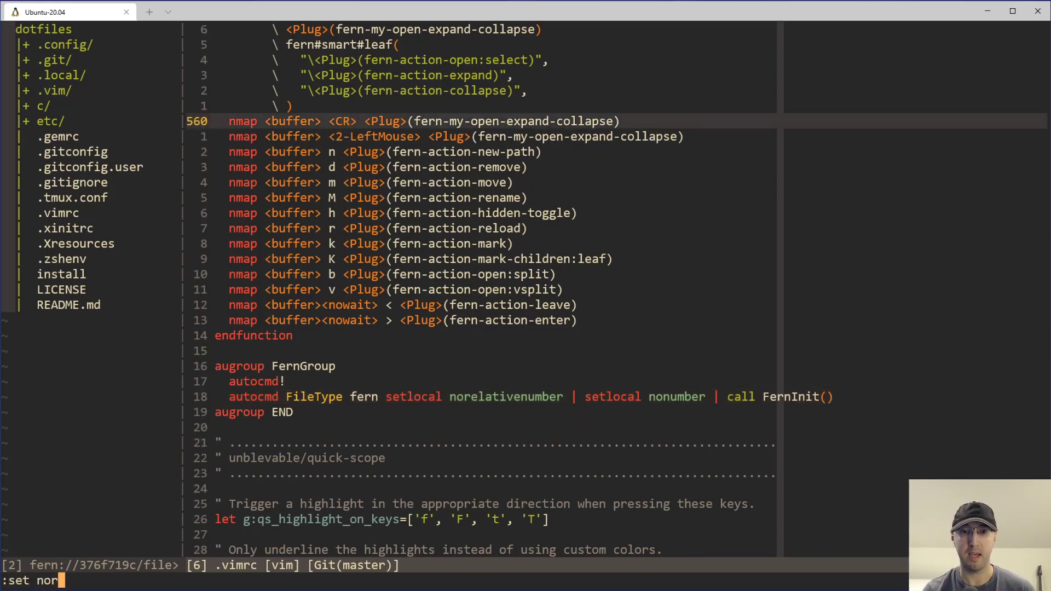
- Run :set norelativenumber to switch the .vimrc window off relative numbering
text(elativenumber)
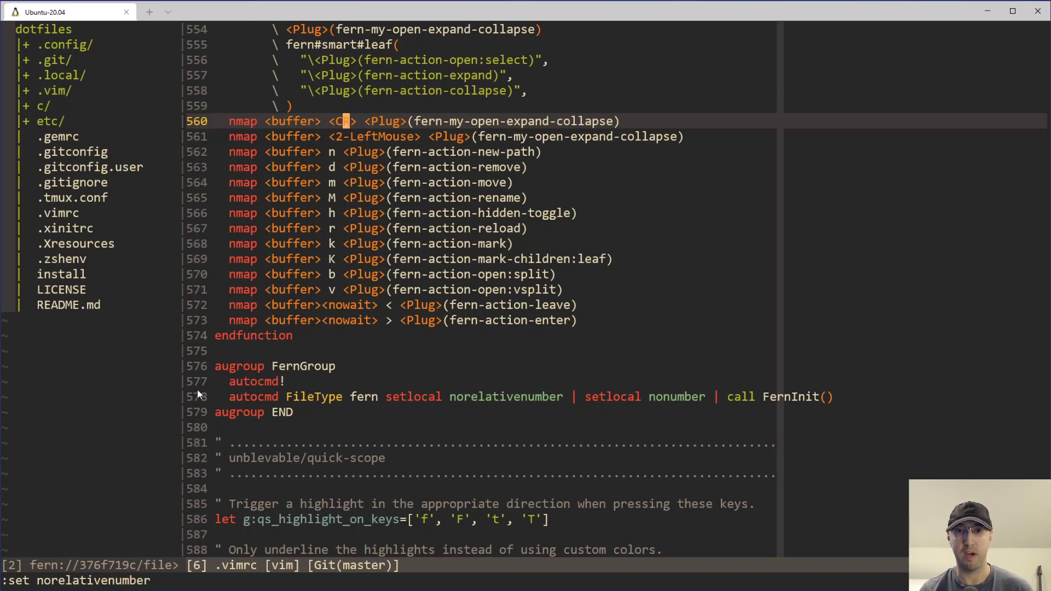
mouse_move(200, 142)
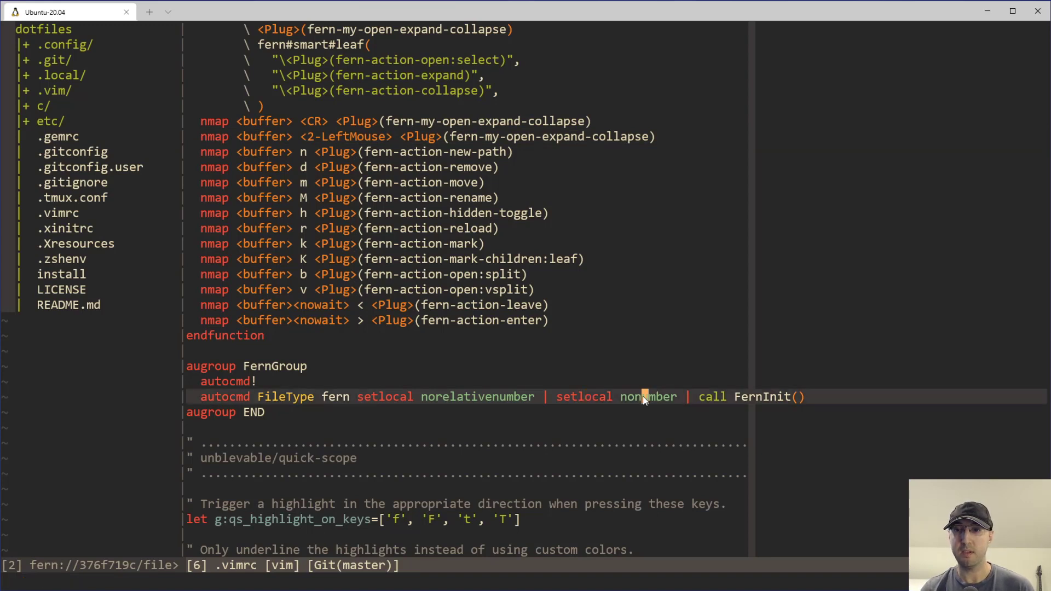
mouse_move(419, 401)
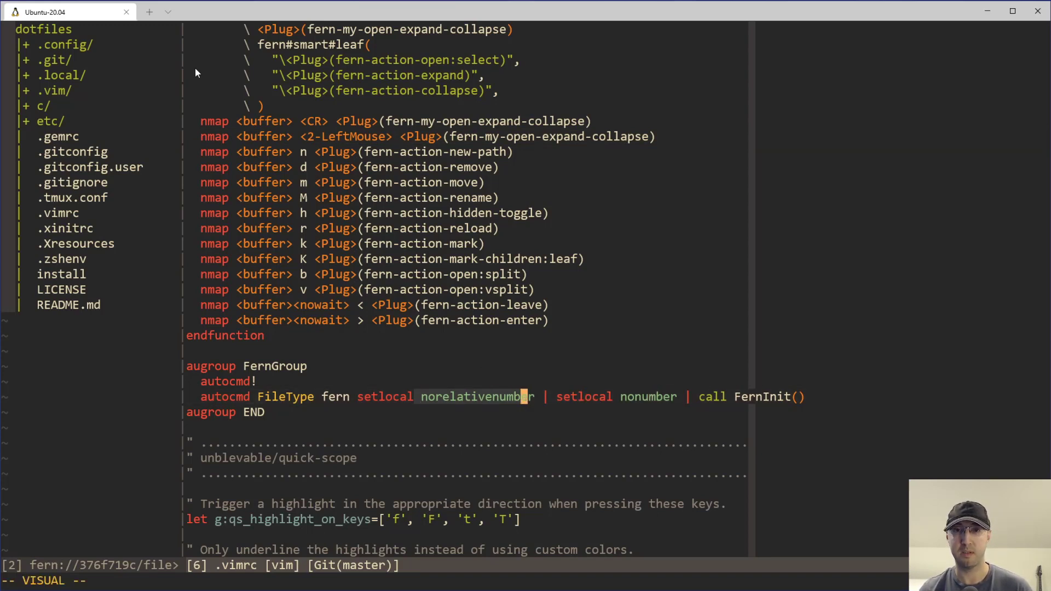
mouse_move(240, 495)
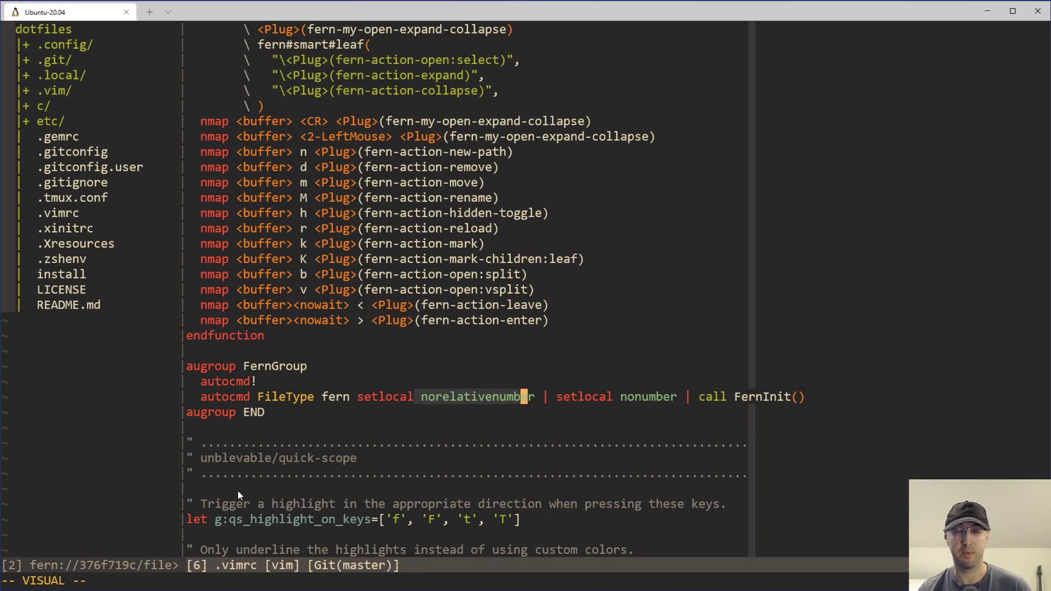
mouse_move(445, 396)
text(vimrc)
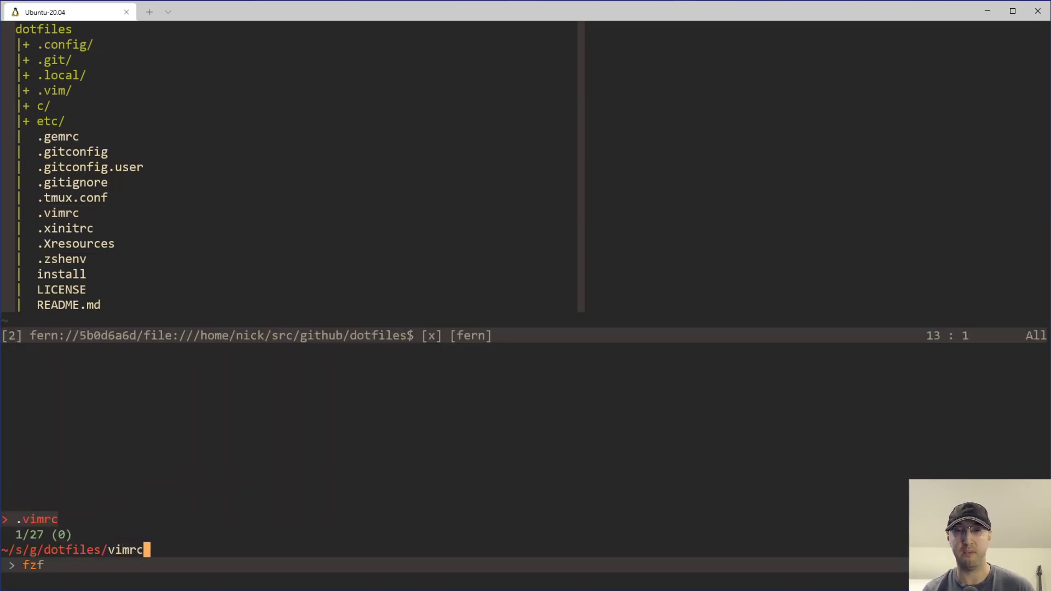
- Open the .vimrc picked in the fzf finder in the new Vim session
key(Enter)
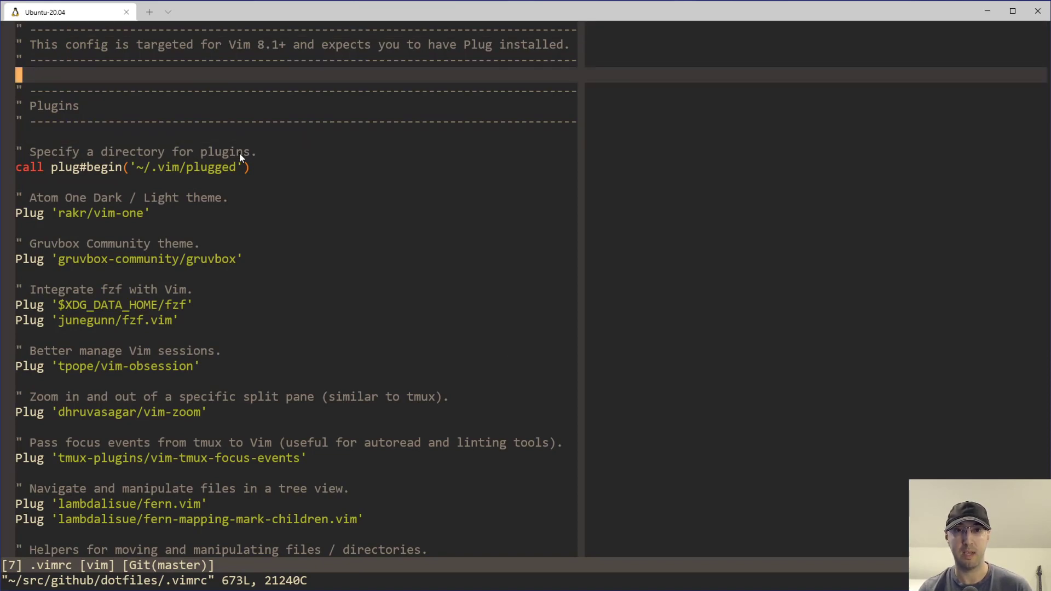
mouse_move(344, 186)
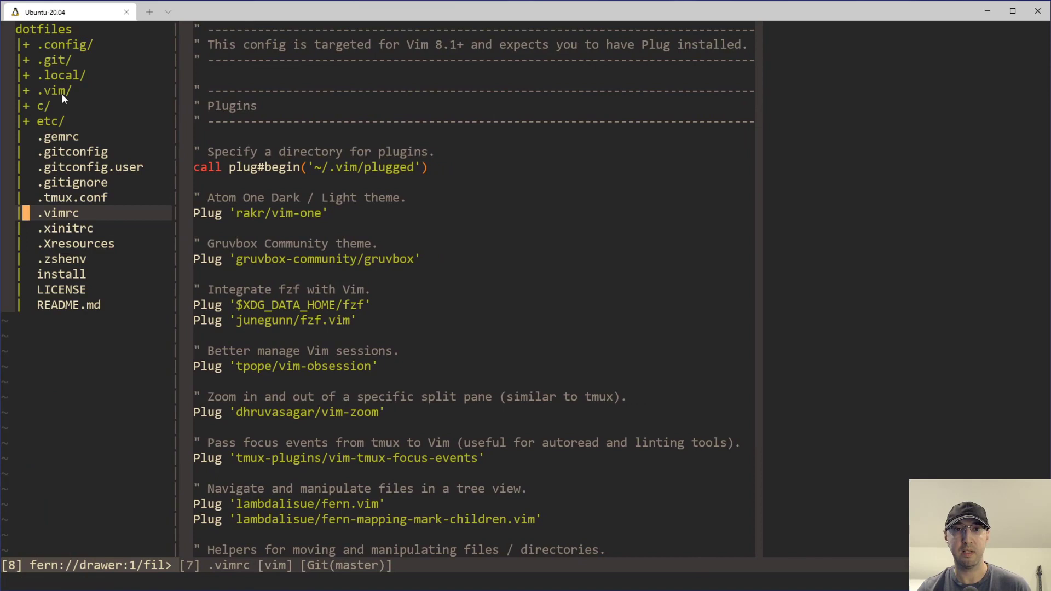
mouse_move(401, 248)
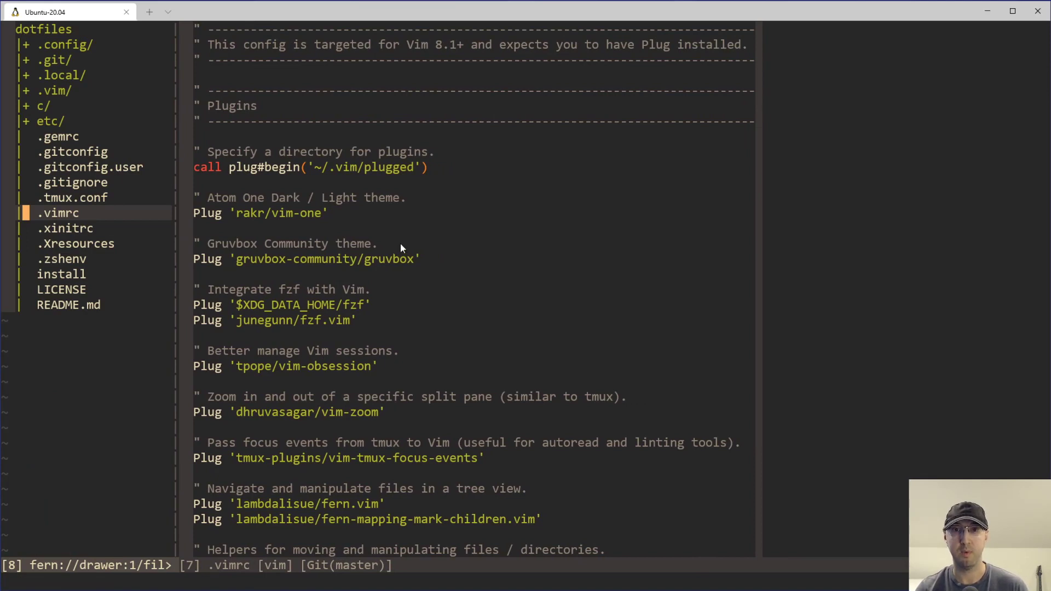